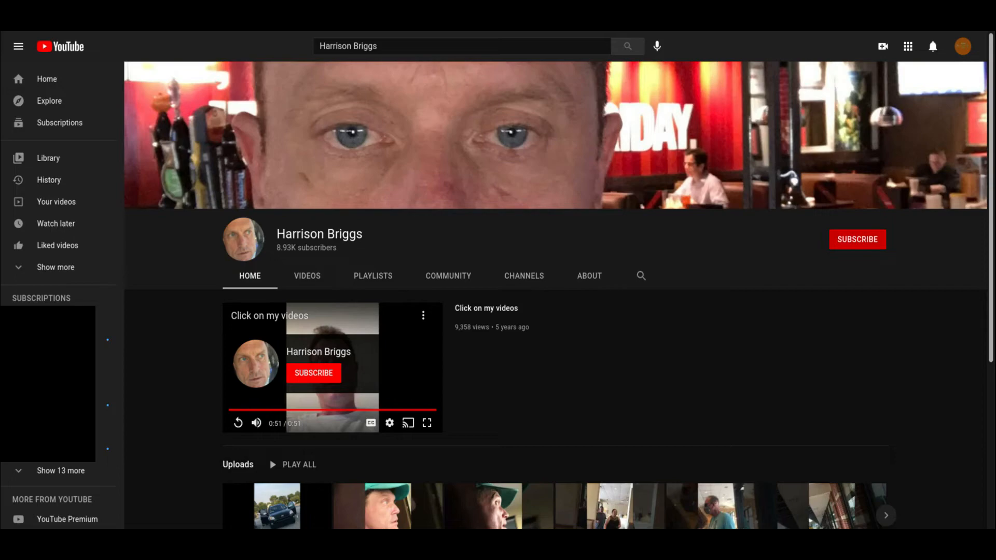
# Show the Harrison Briggs channel's grid of uploaded videos via the Videos section
pyautogui.click(307, 276)
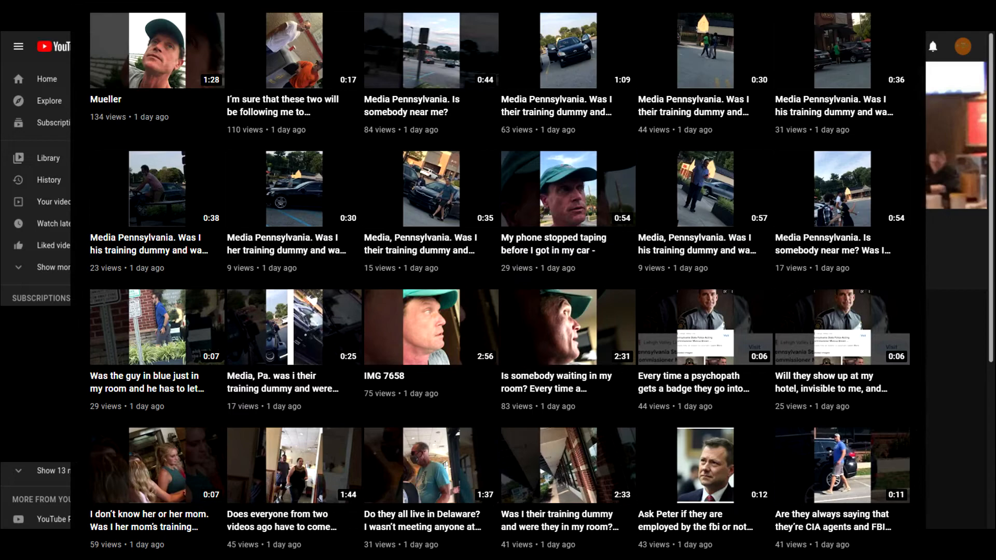